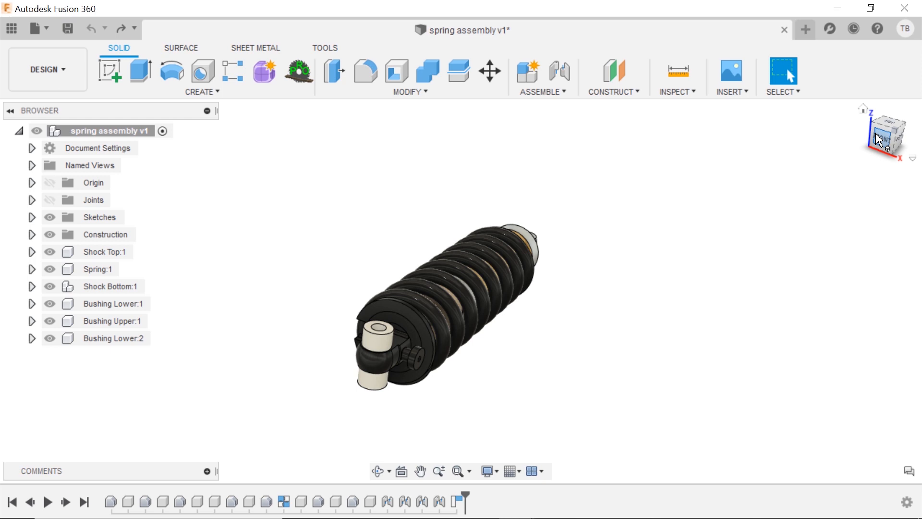
# View the shock straight from the ViewCube FRONT face, then return to an angled isometric corner view.
pyautogui.click(887, 134)
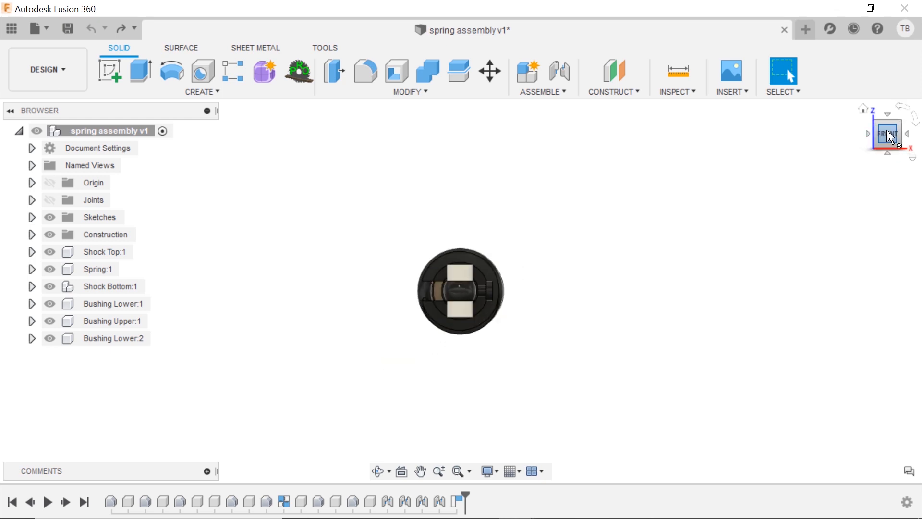
pyautogui.moveTo(864, 131)
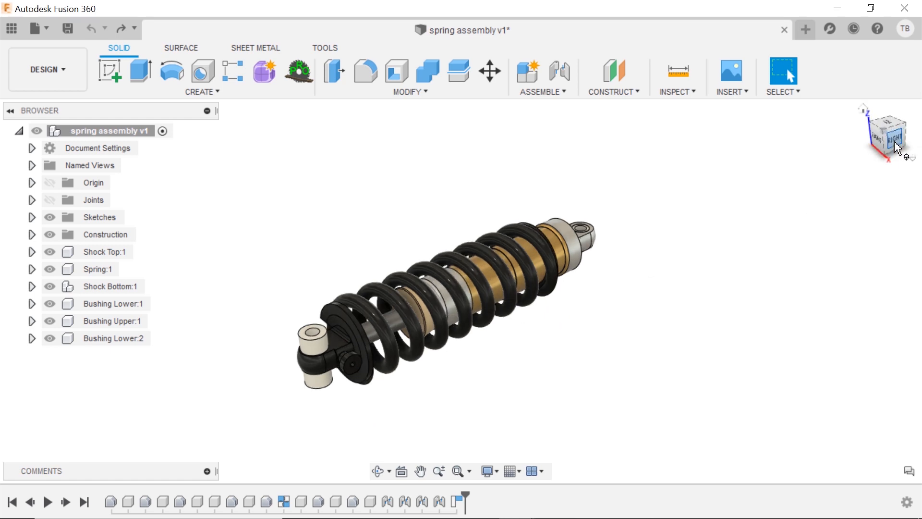
pyautogui.click(885, 135)
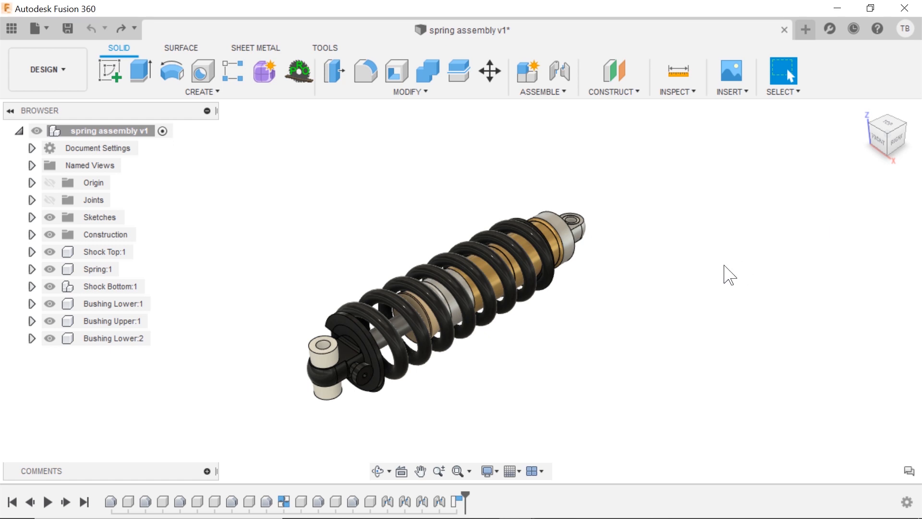
pyautogui.moveTo(650, 272)
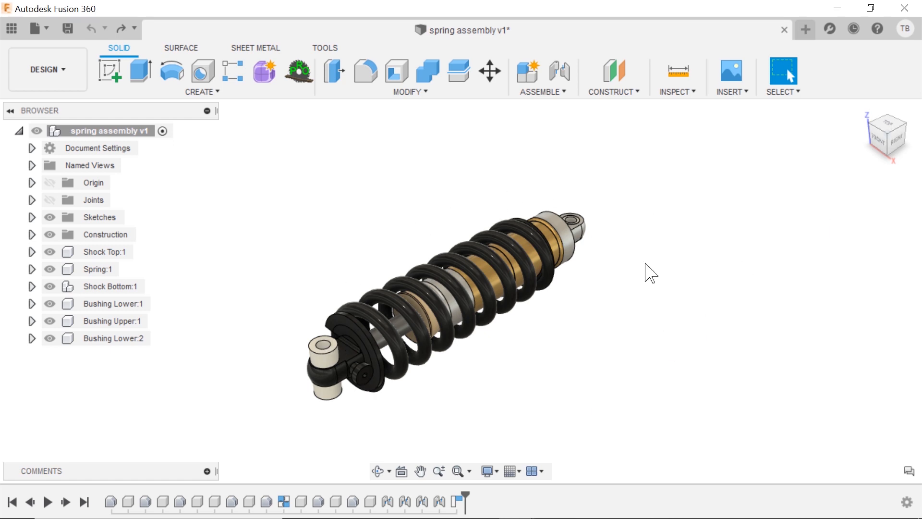
pyautogui.moveTo(786, 230)
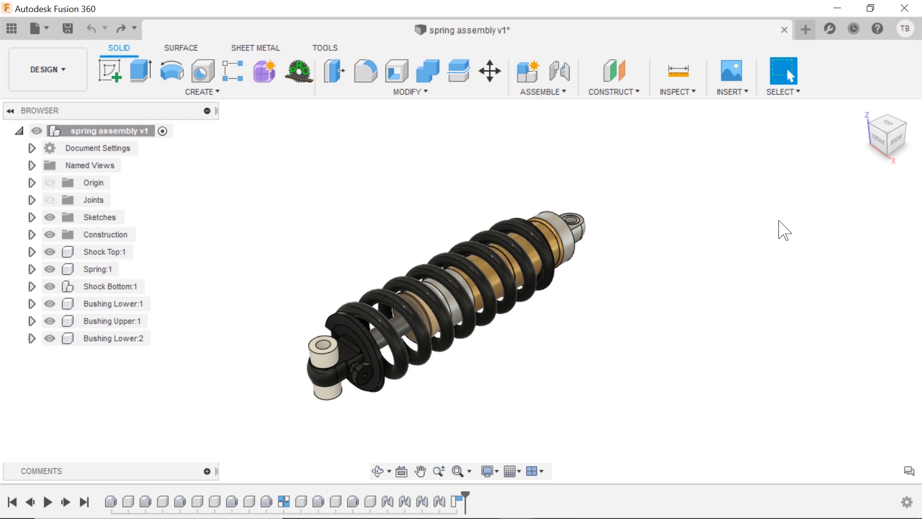
pyautogui.moveTo(890, 136)
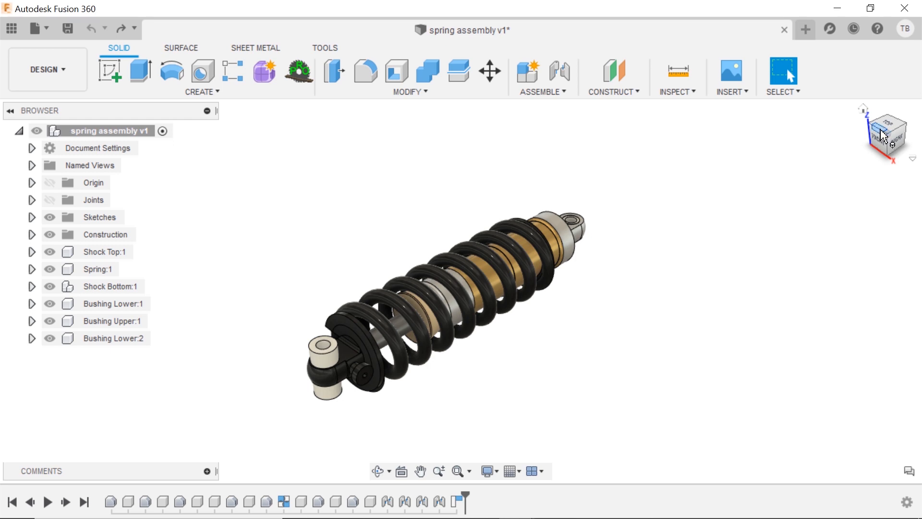
pyautogui.click(890, 129)
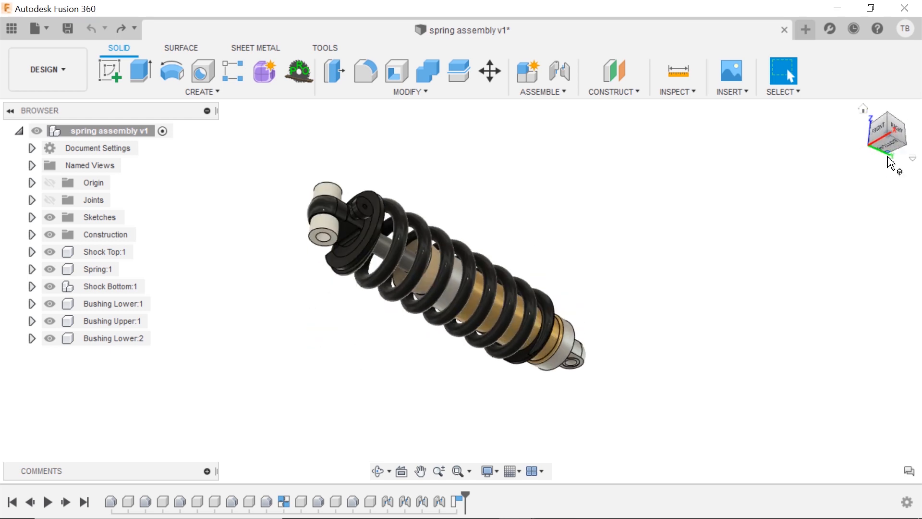
pyautogui.moveTo(857, 169)
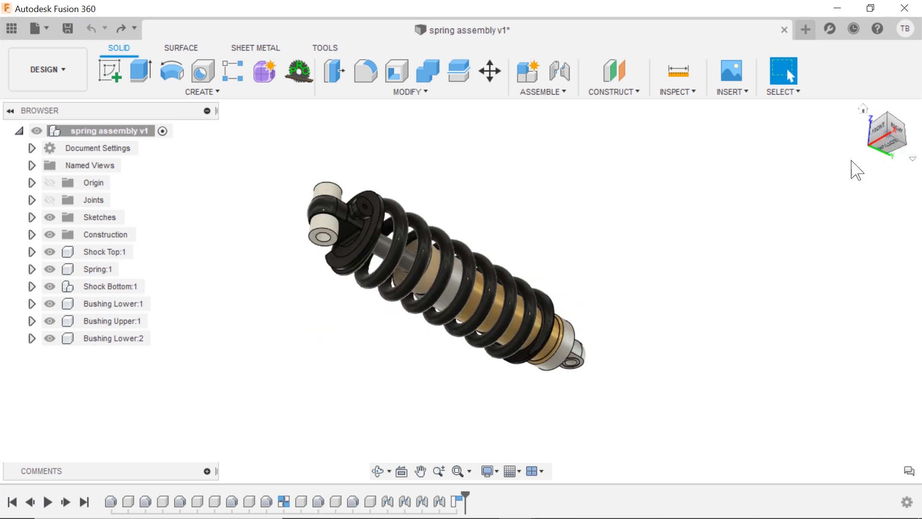
pyautogui.moveTo(894, 129)
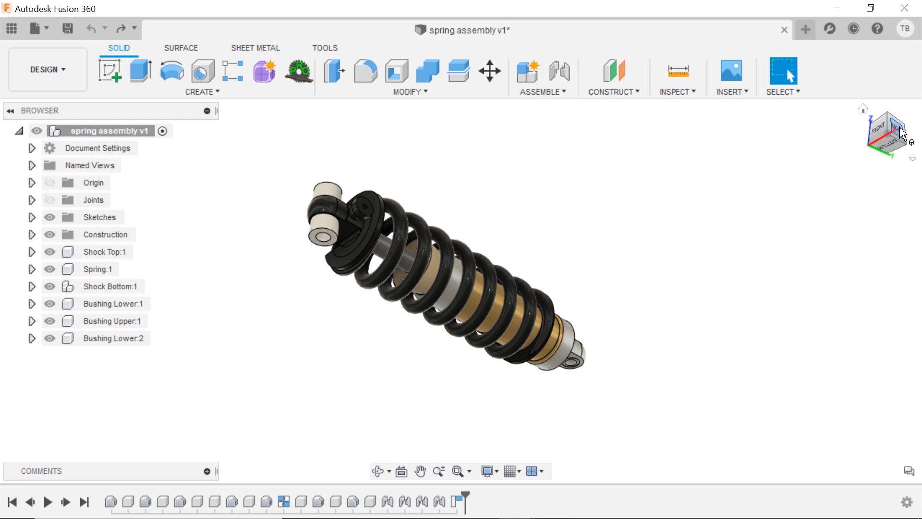
pyautogui.click(890, 131)
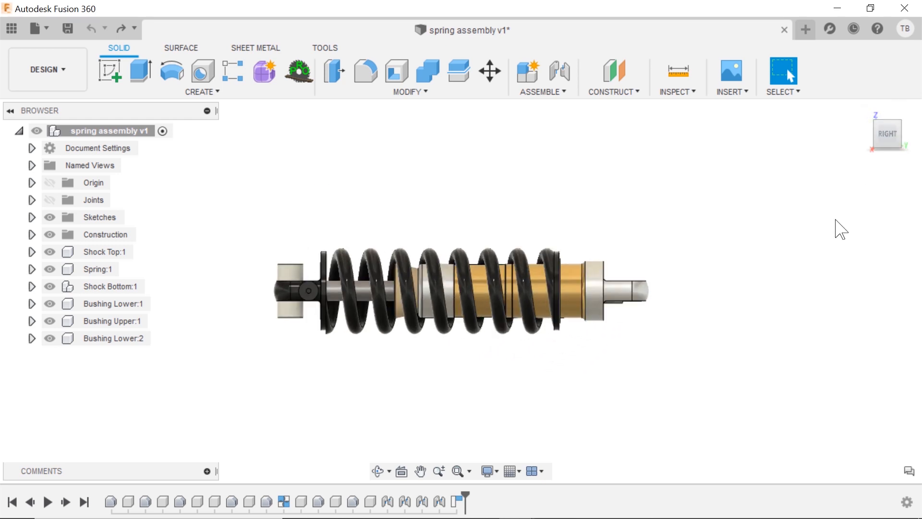
pyautogui.moveTo(900, 115)
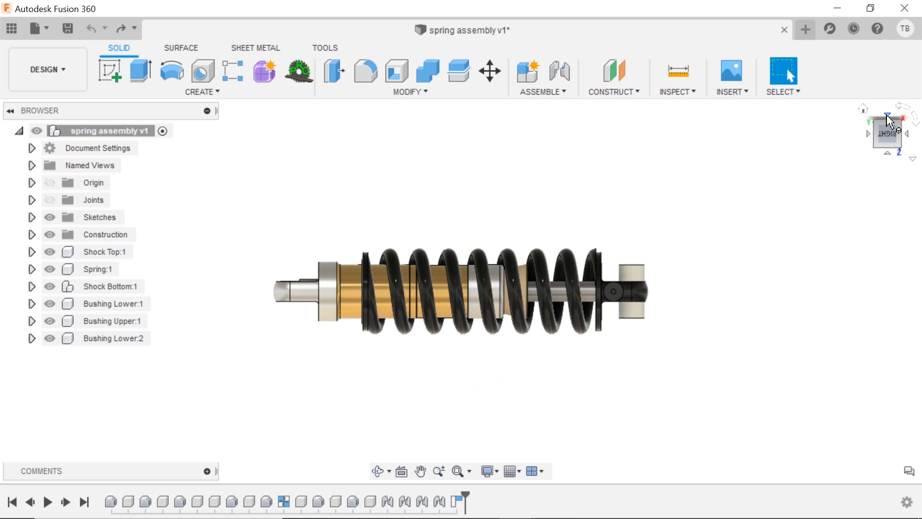
pyautogui.click(888, 117)
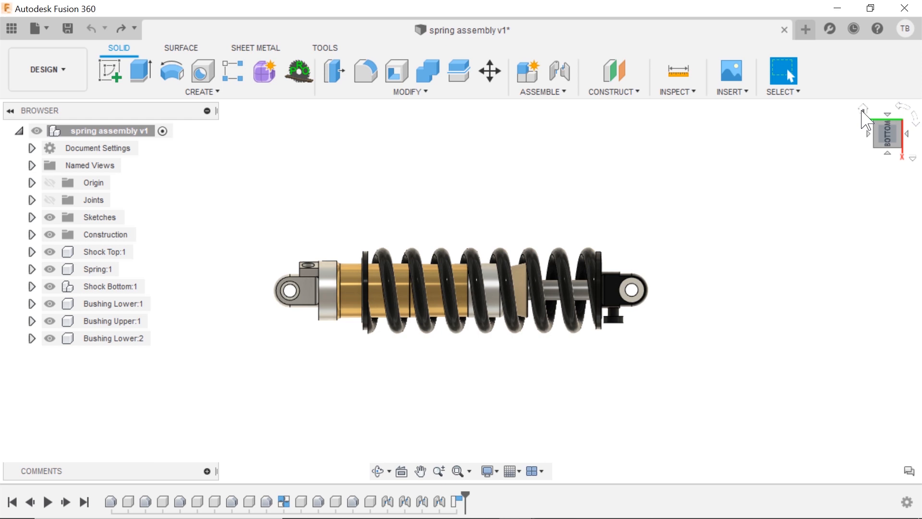
pyautogui.moveTo(864, 111)
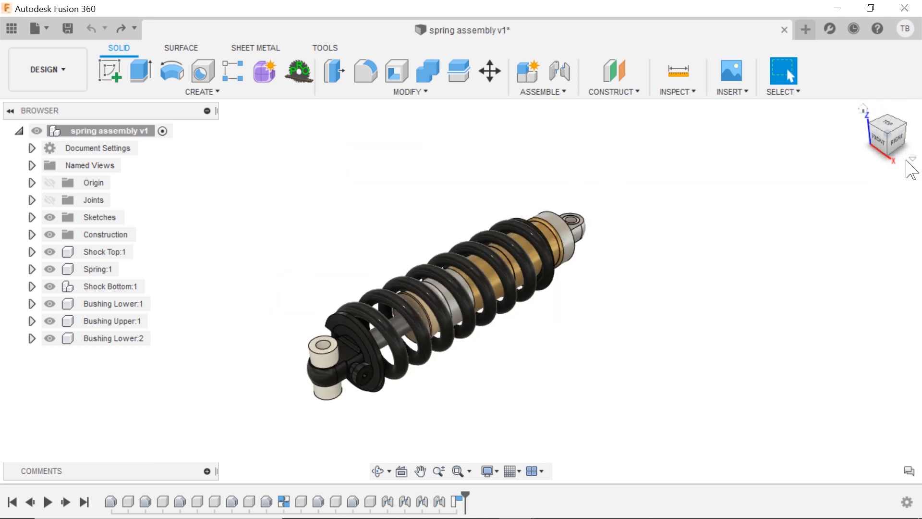
# Show the ViewCube menu's Set current view as Home choices: Fixed Distance and Fit to View.
pyautogui.click(912, 161)
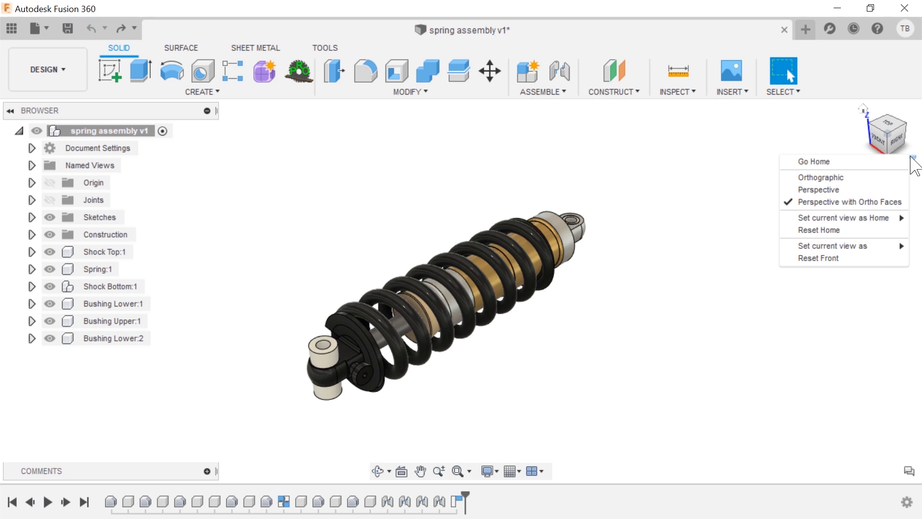
pyautogui.moveTo(815, 161)
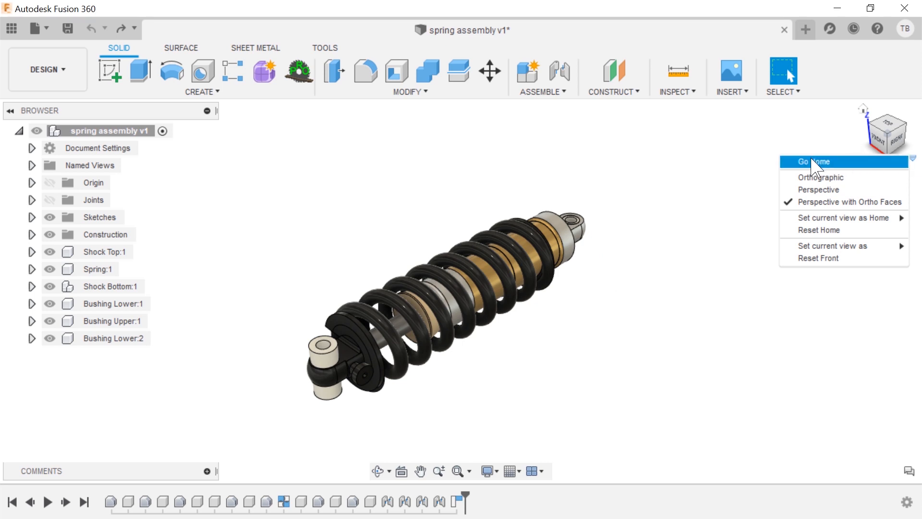
pyautogui.moveTo(818, 177)
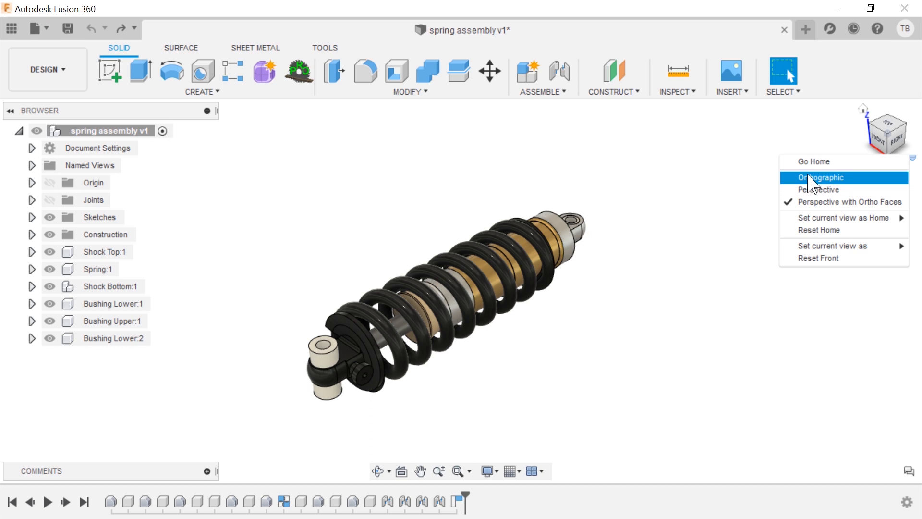
pyautogui.click(825, 189)
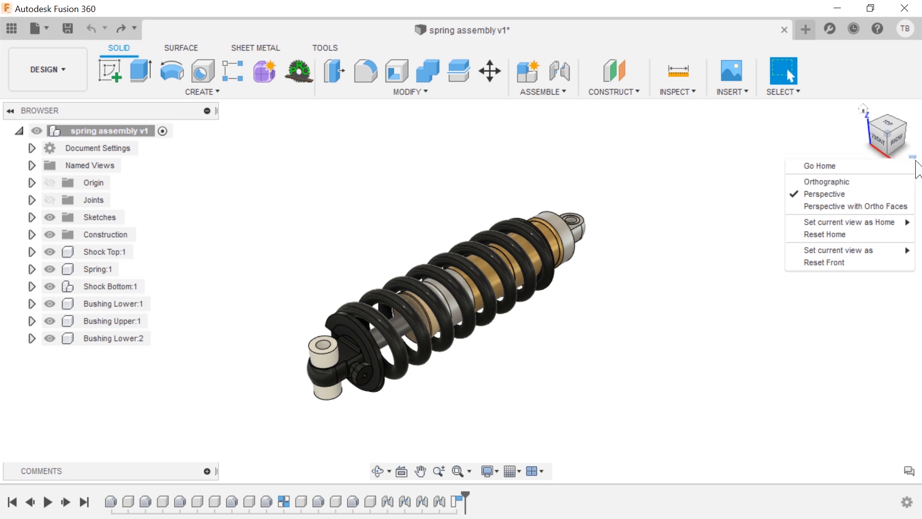
pyautogui.moveTo(850, 181)
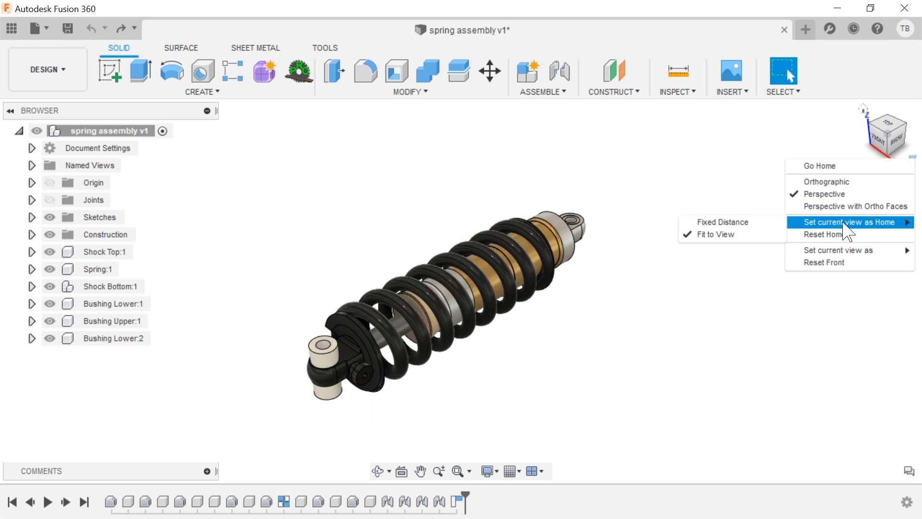
pyautogui.moveTo(846, 234)
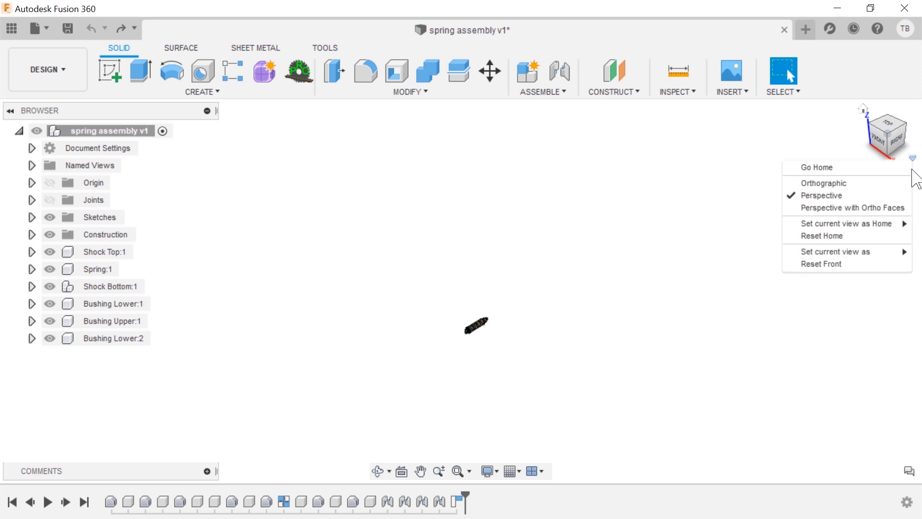
pyautogui.moveTo(846, 223)
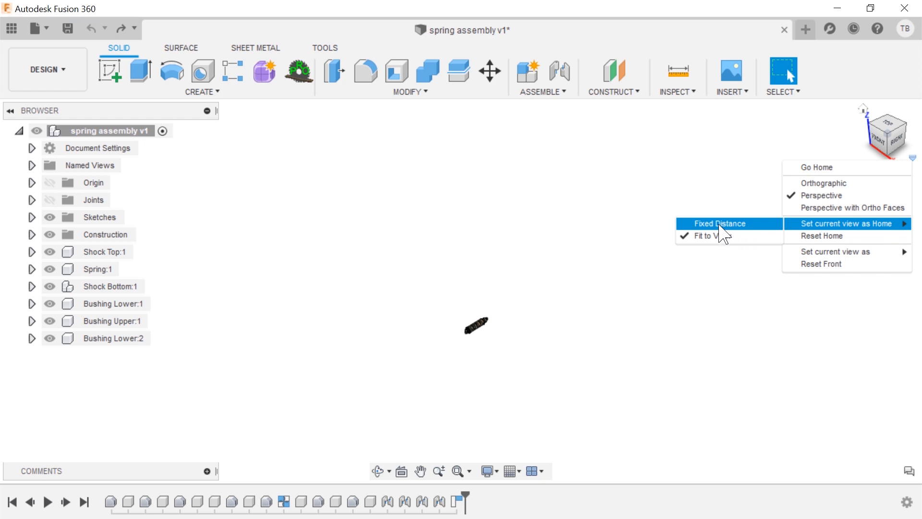
# Save the zoomed-out view as Home with Fixed Distance, check it, and reopen the ViewCube menu.
pyautogui.click(464, 294)
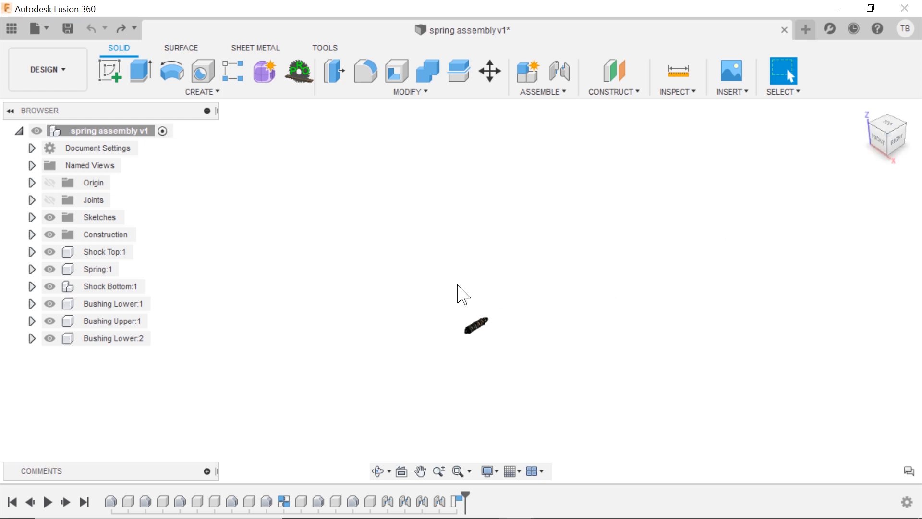
pyautogui.moveTo(905, 145)
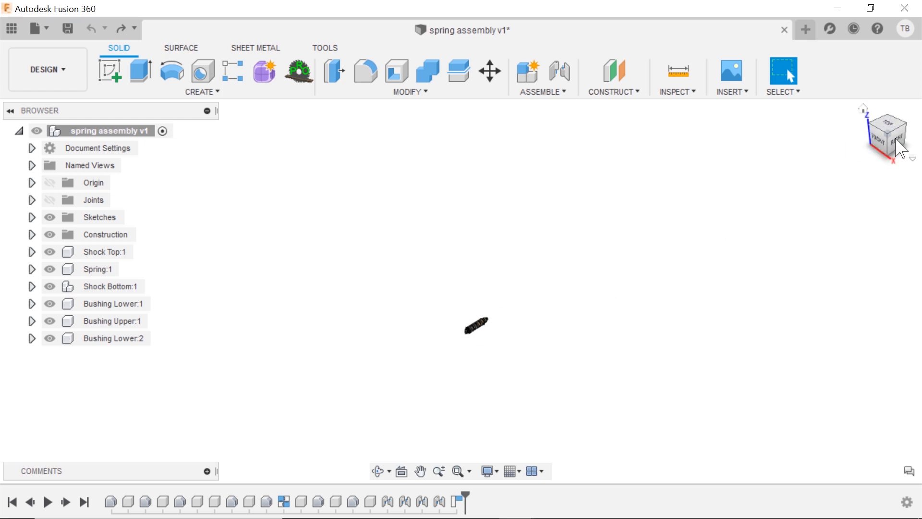
pyautogui.click(891, 131)
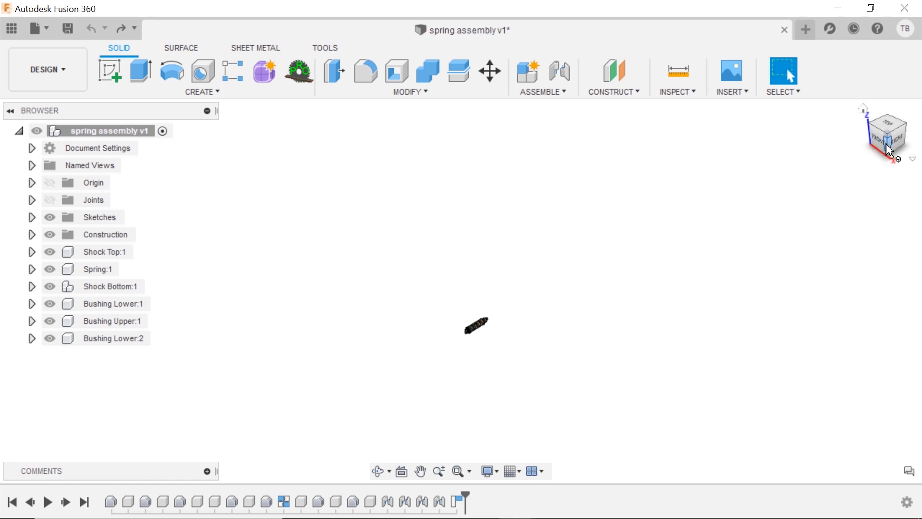
pyautogui.click(912, 159)
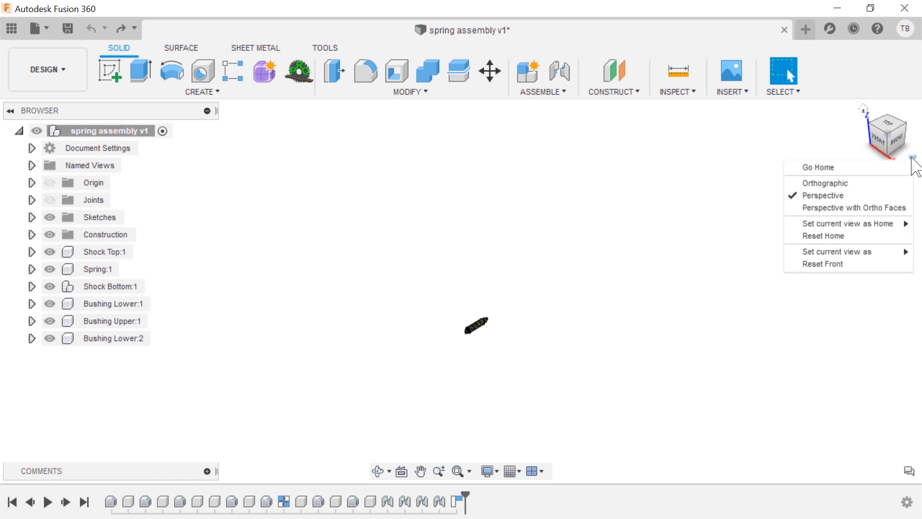
pyautogui.moveTo(847, 223)
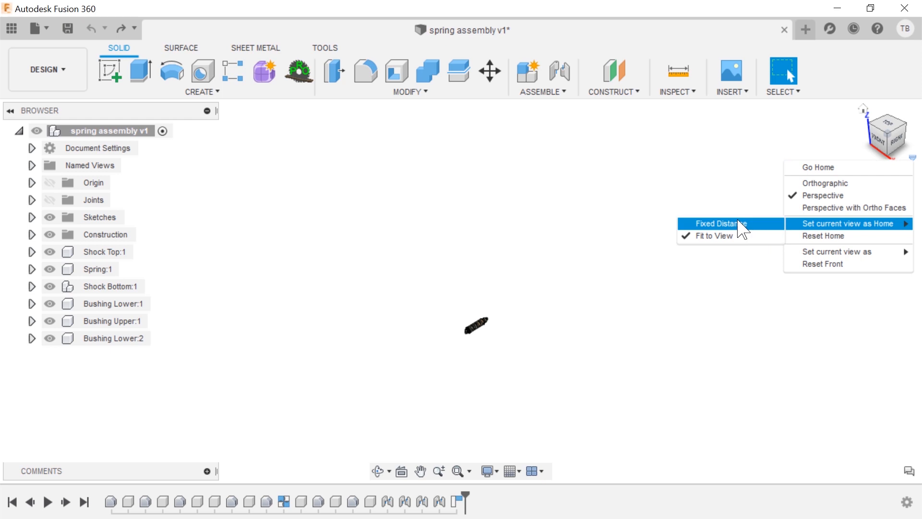
# Use Reset Home so the shock returns to its default home view filling the screen.
pyautogui.click(821, 154)
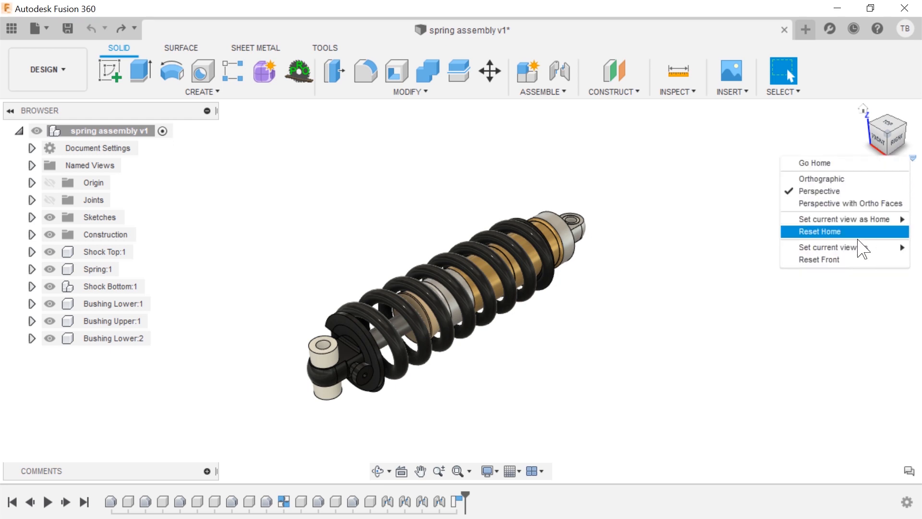
pyautogui.click(818, 231)
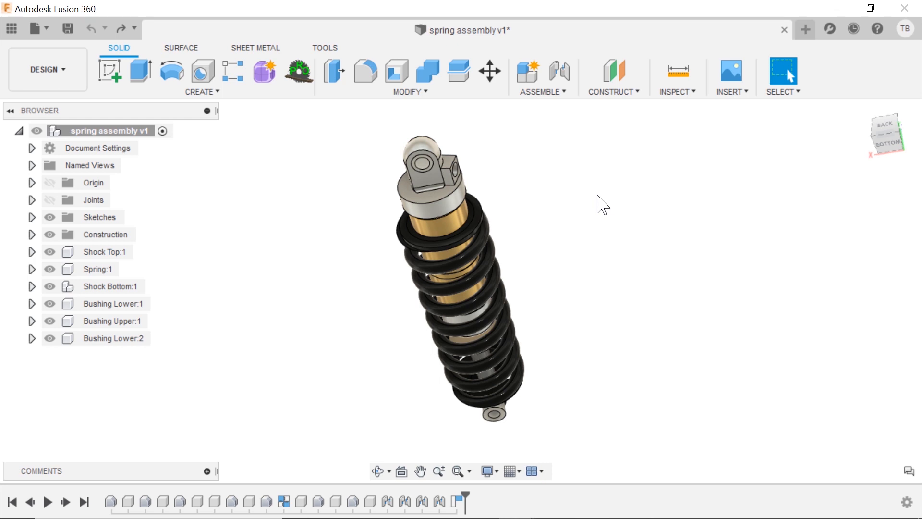
pyautogui.moveTo(890, 134)
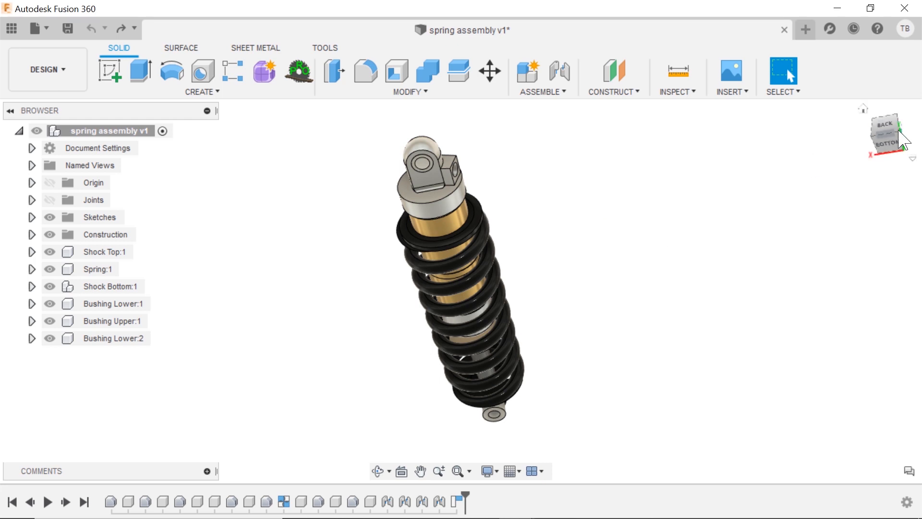
pyautogui.moveTo(838, 152)
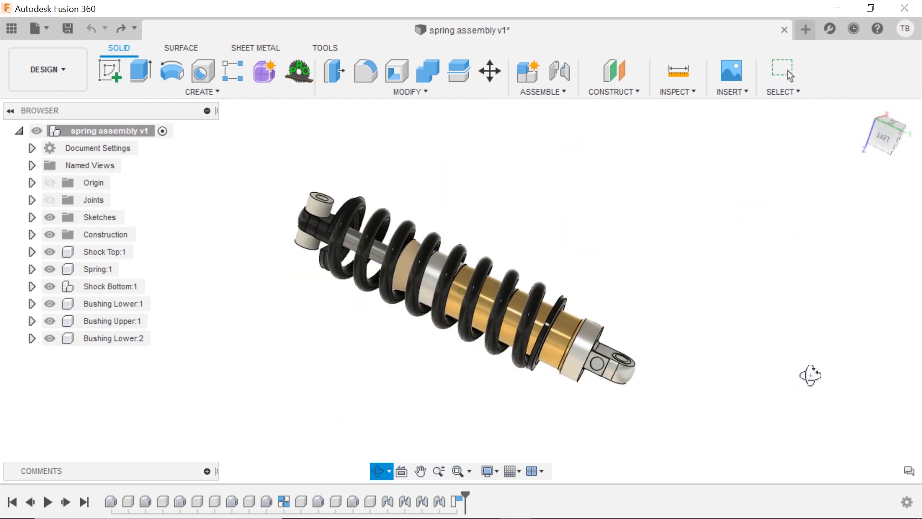
# View the shock side-on from a ViewCube face and open the menu to set it as Front.
pyautogui.click(783, 70)
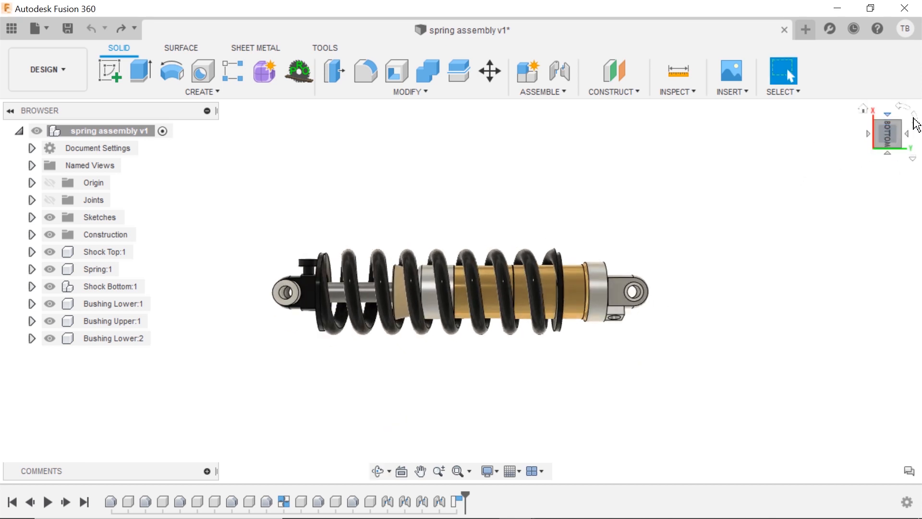
pyautogui.click(912, 157)
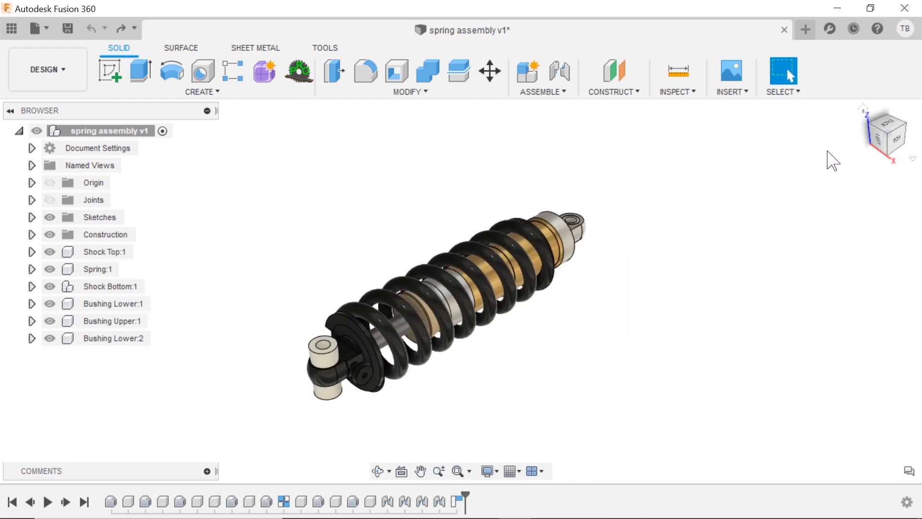
pyautogui.moveTo(645, 407)
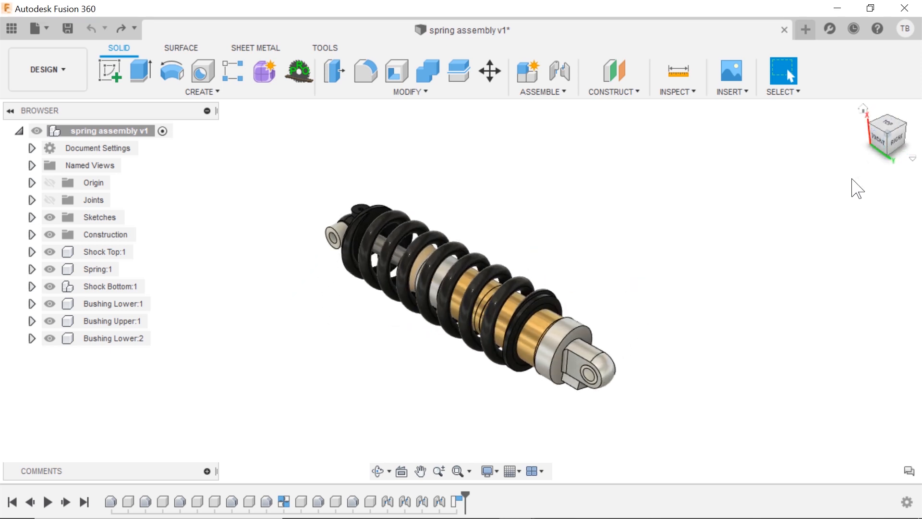
pyautogui.moveTo(871, 123)
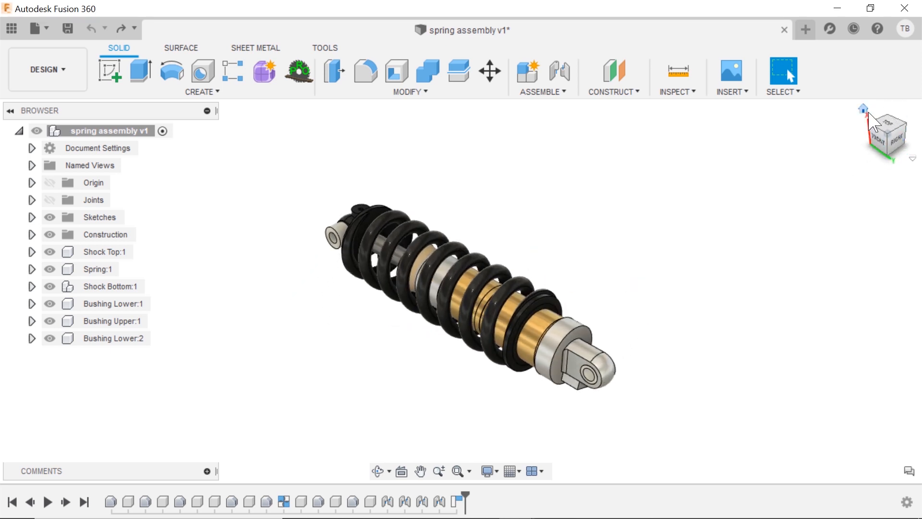